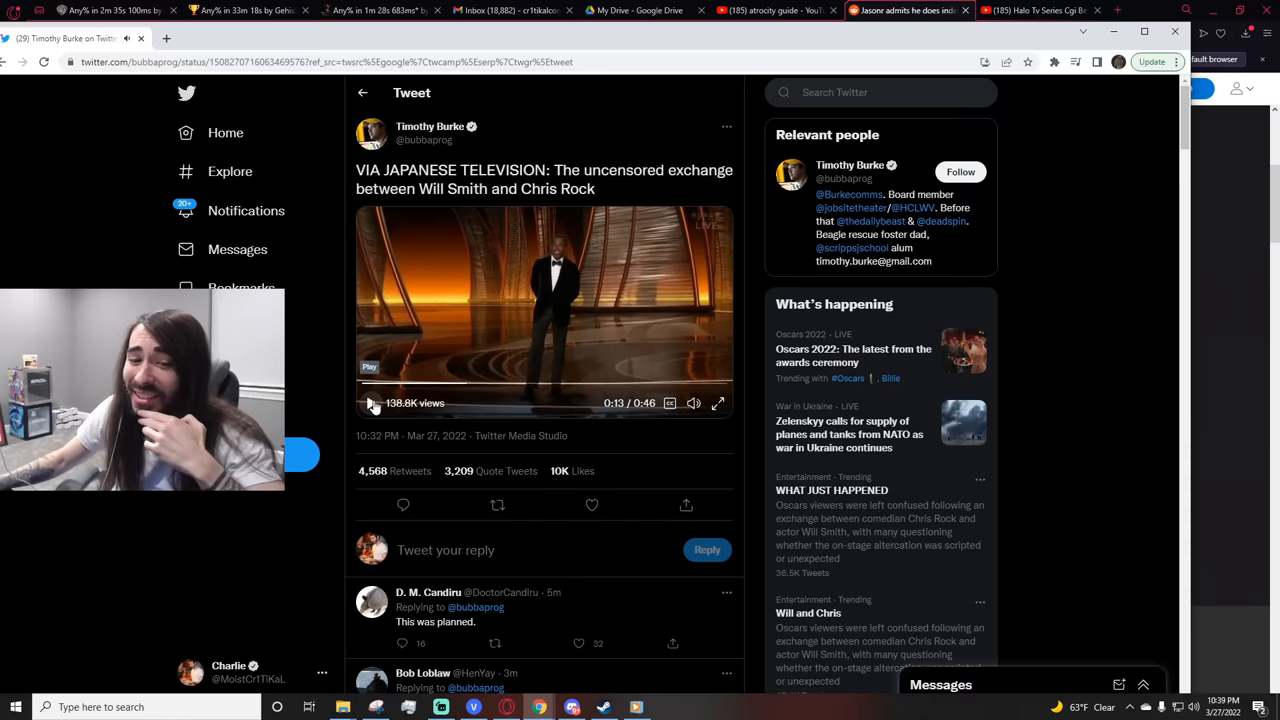
Play the embedded Oscars clip through, then restart it and pause at 0:02.
click(371, 402)
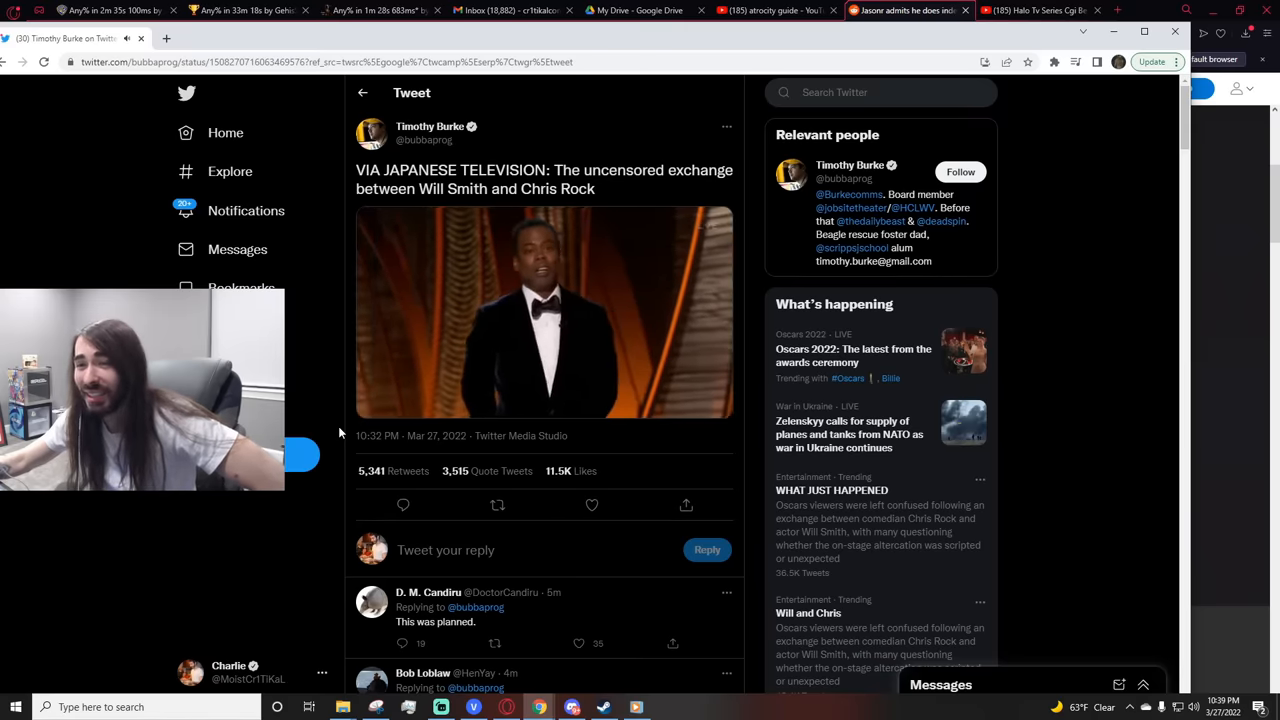
click(544, 312)
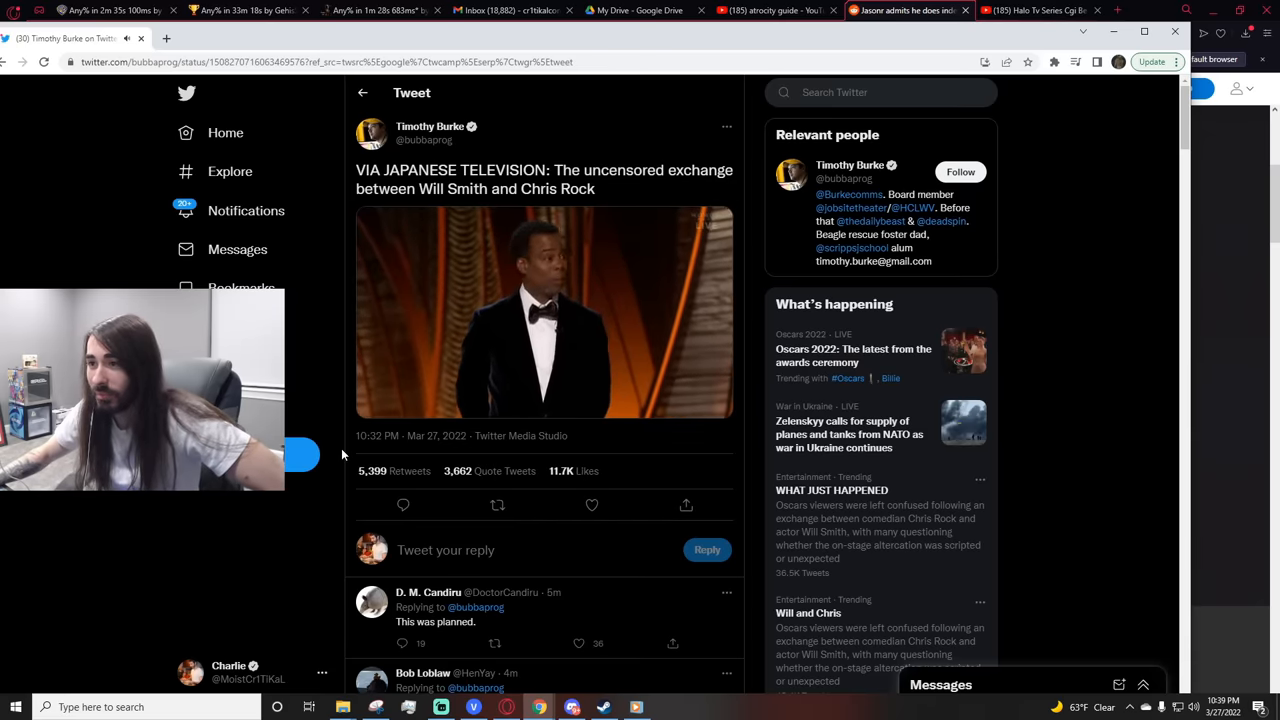
click(544, 312)
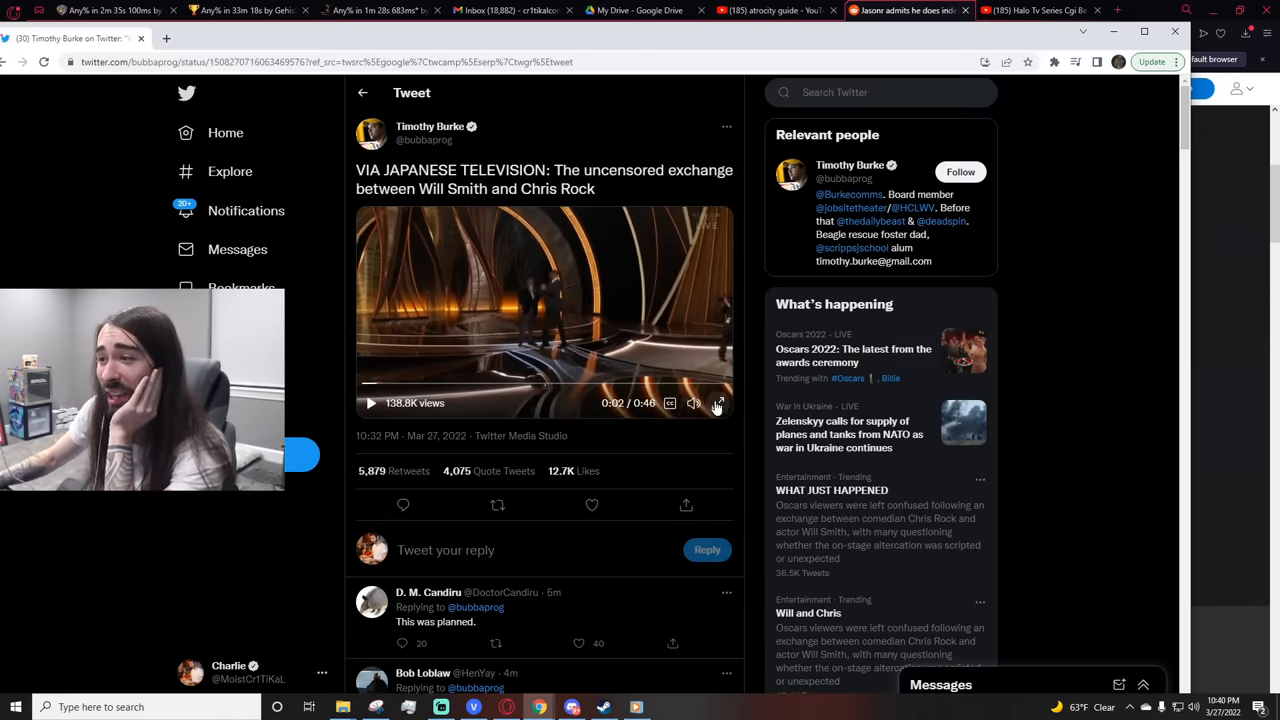
Switch the Will Smith–Chris Rock clip to fullscreen view.
click(718, 403)
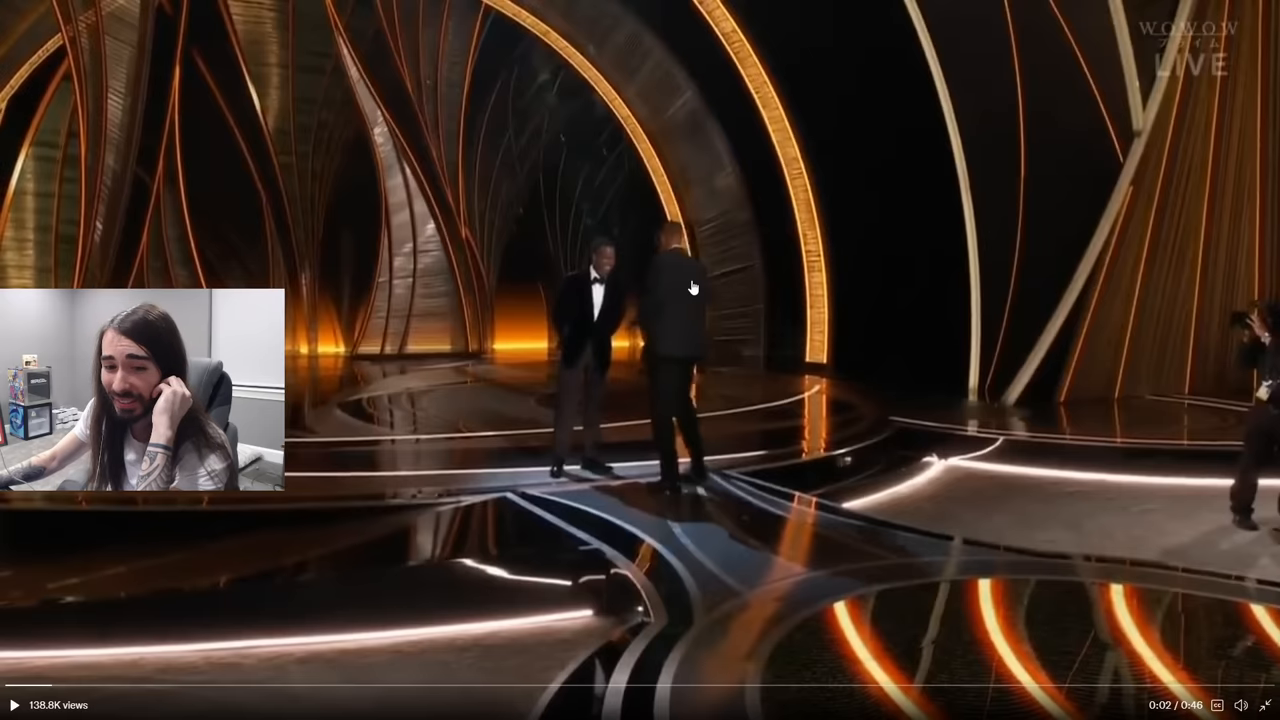
mouse_move(232, 576)
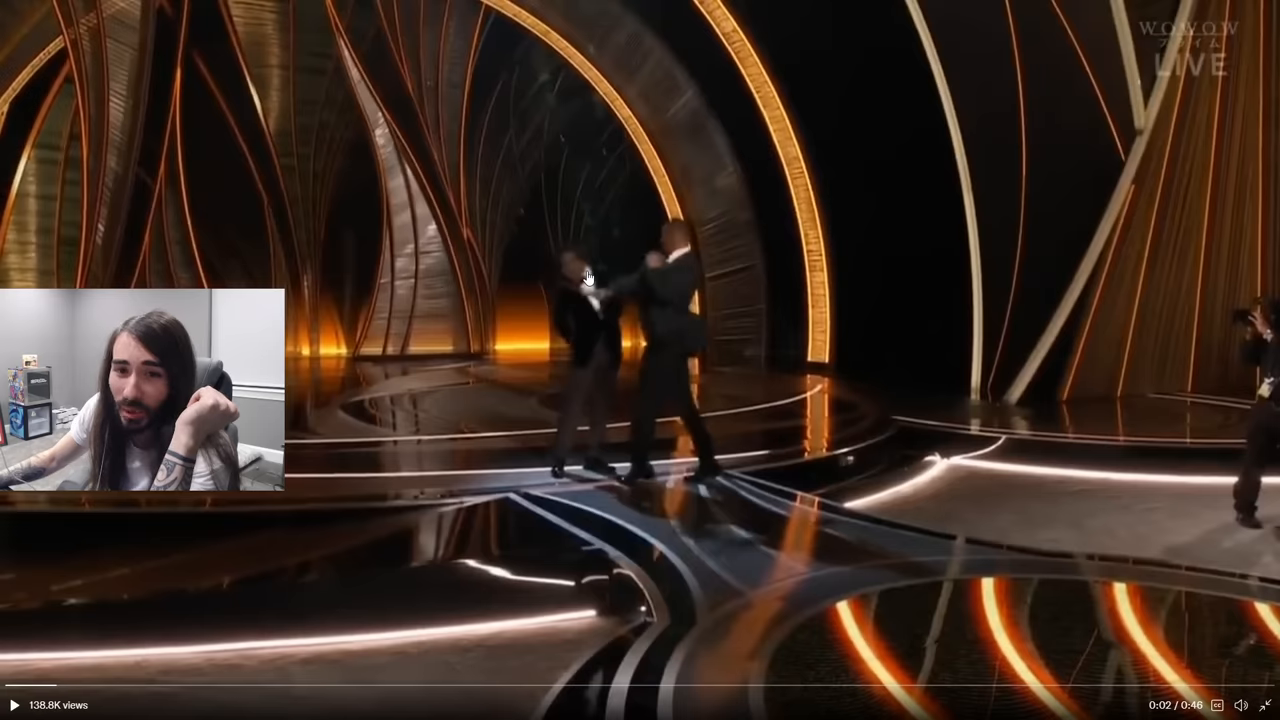
mouse_move(668, 488)
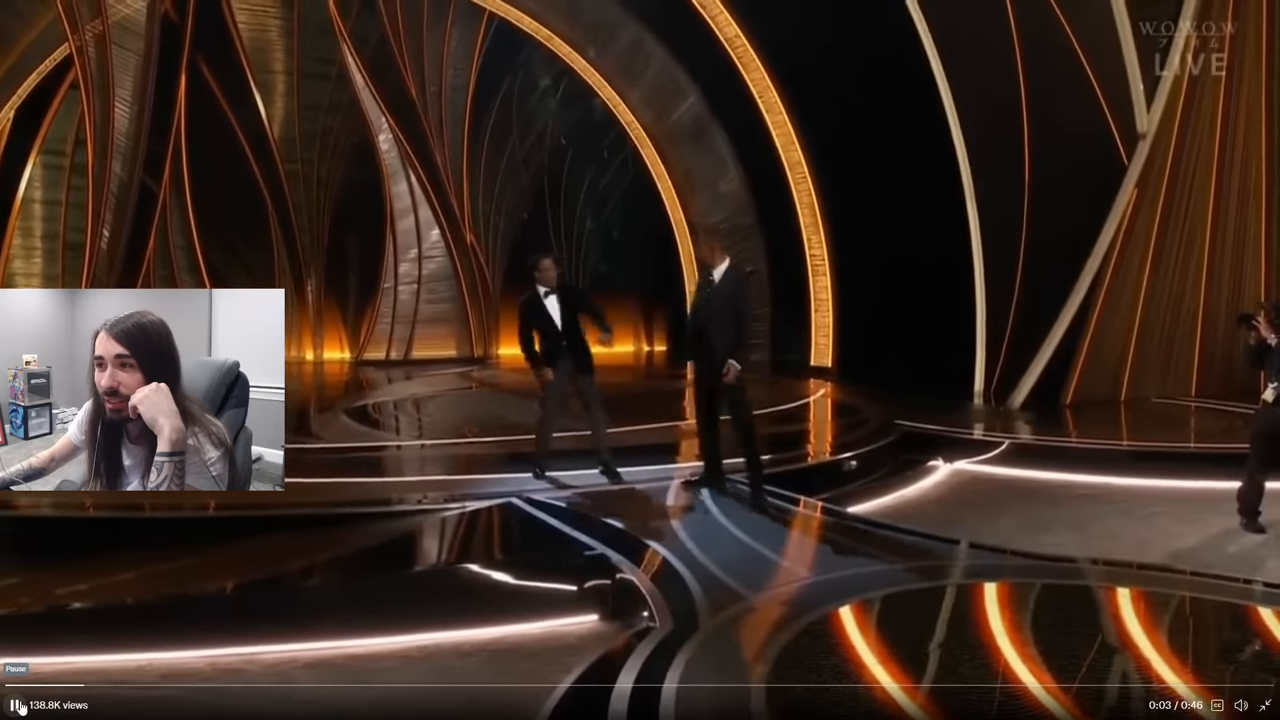
Pause the clip during the confrontation and return it to 0:01 on the tweet page.
click(12, 668)
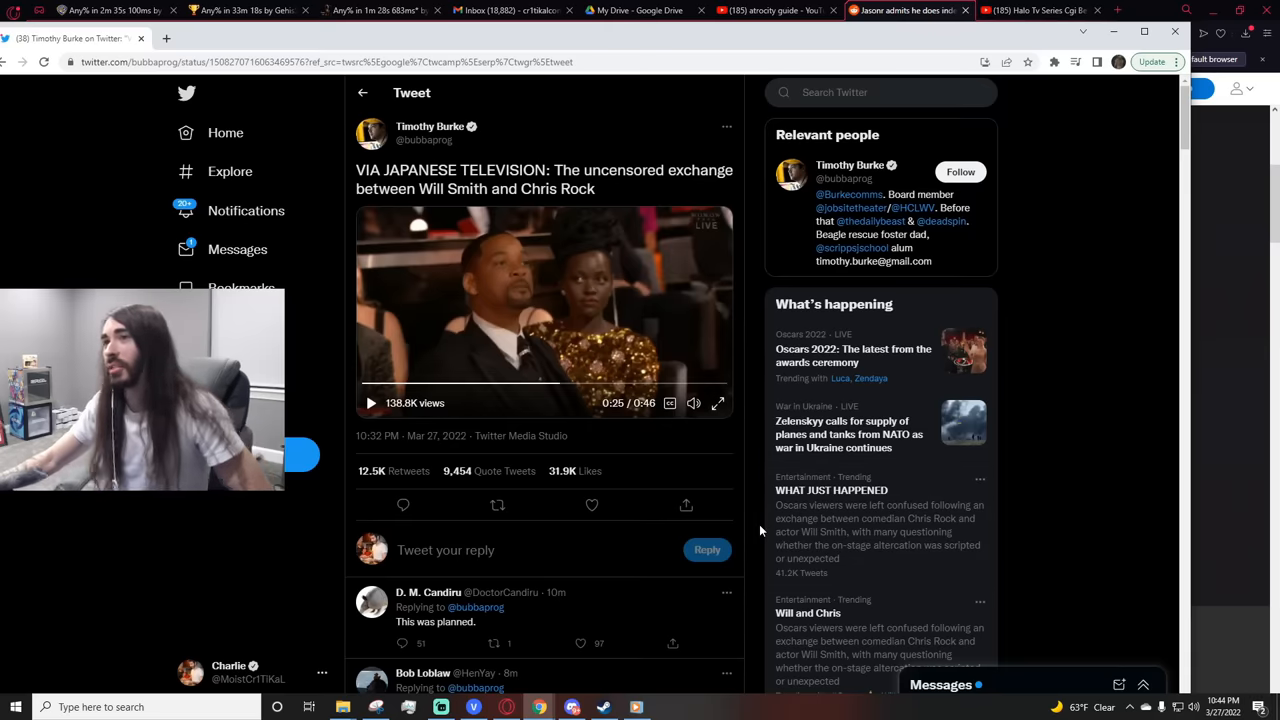
click(370, 403)
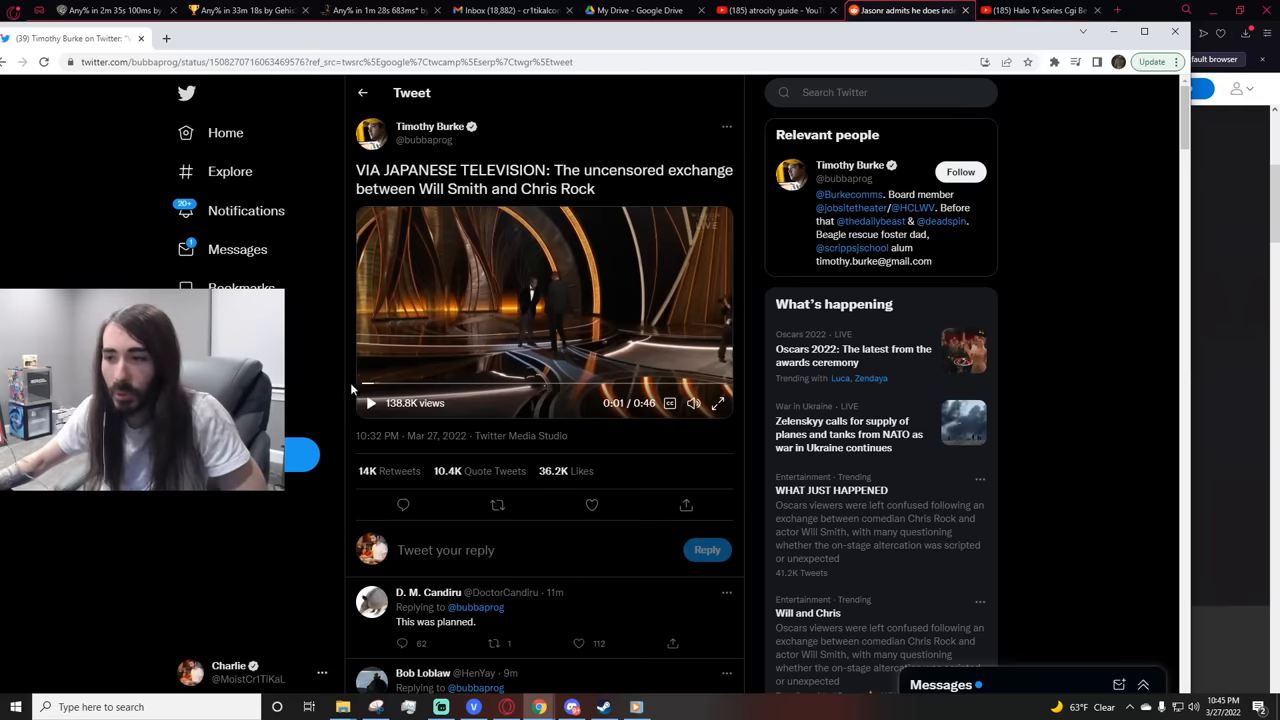
Play and pause the clip twice, leaving it paused at 0:22 of 0:46.
click(370, 403)
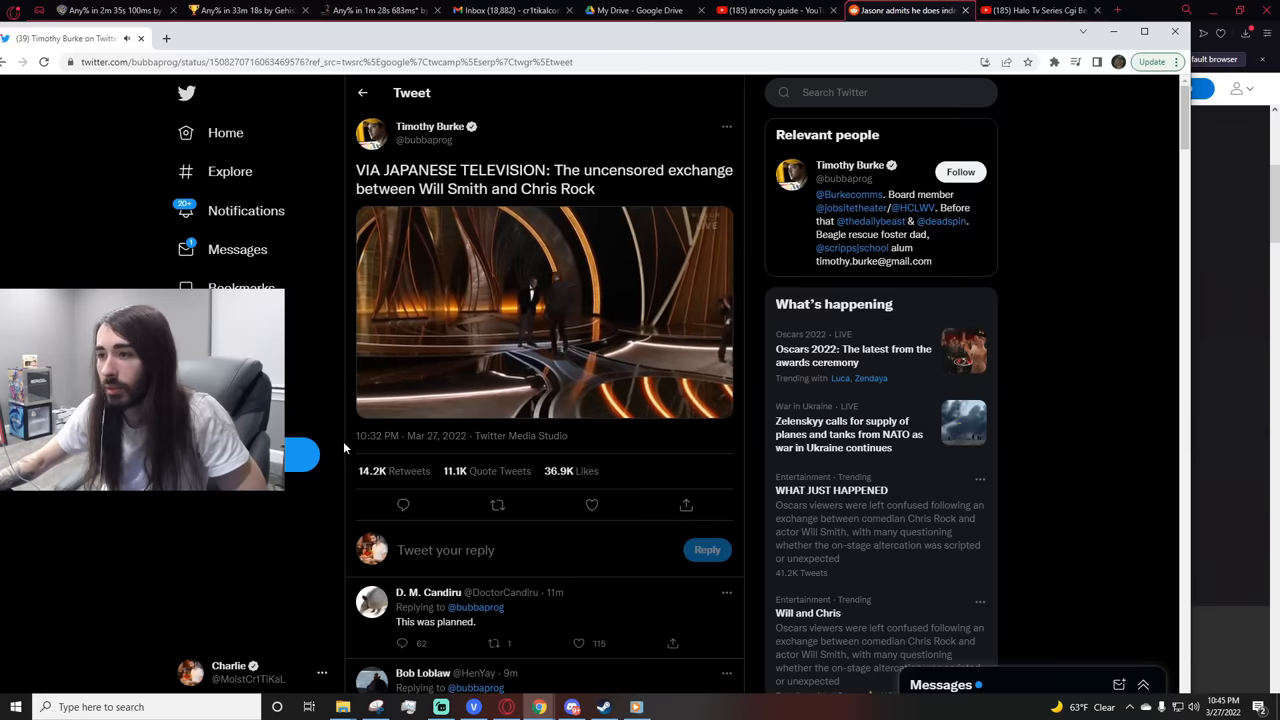
click(544, 311)
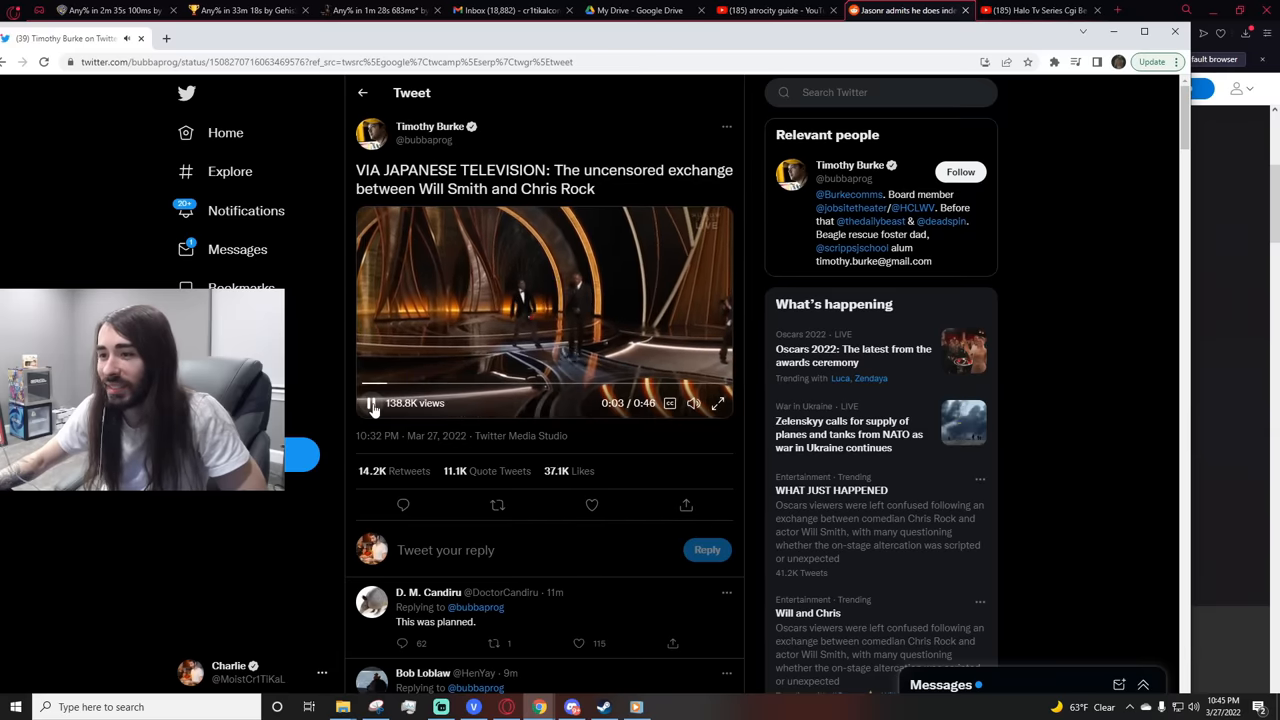
click(375, 384)
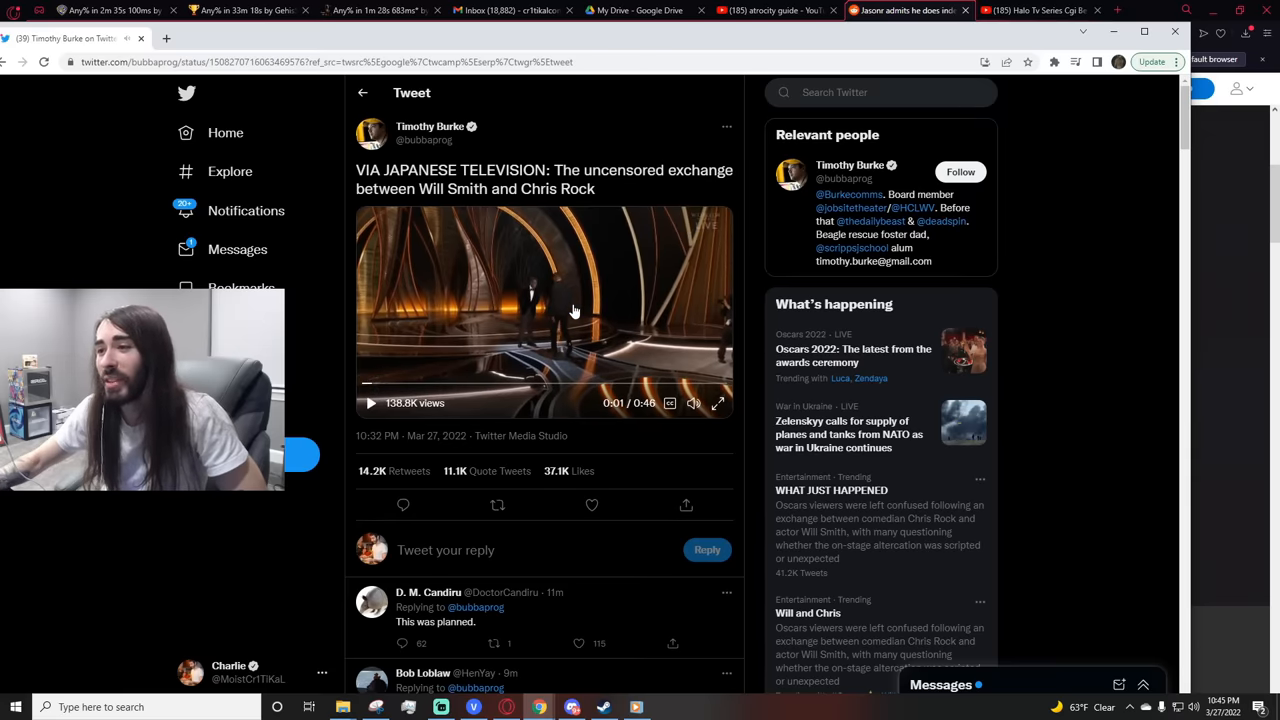
mouse_move(540, 292)
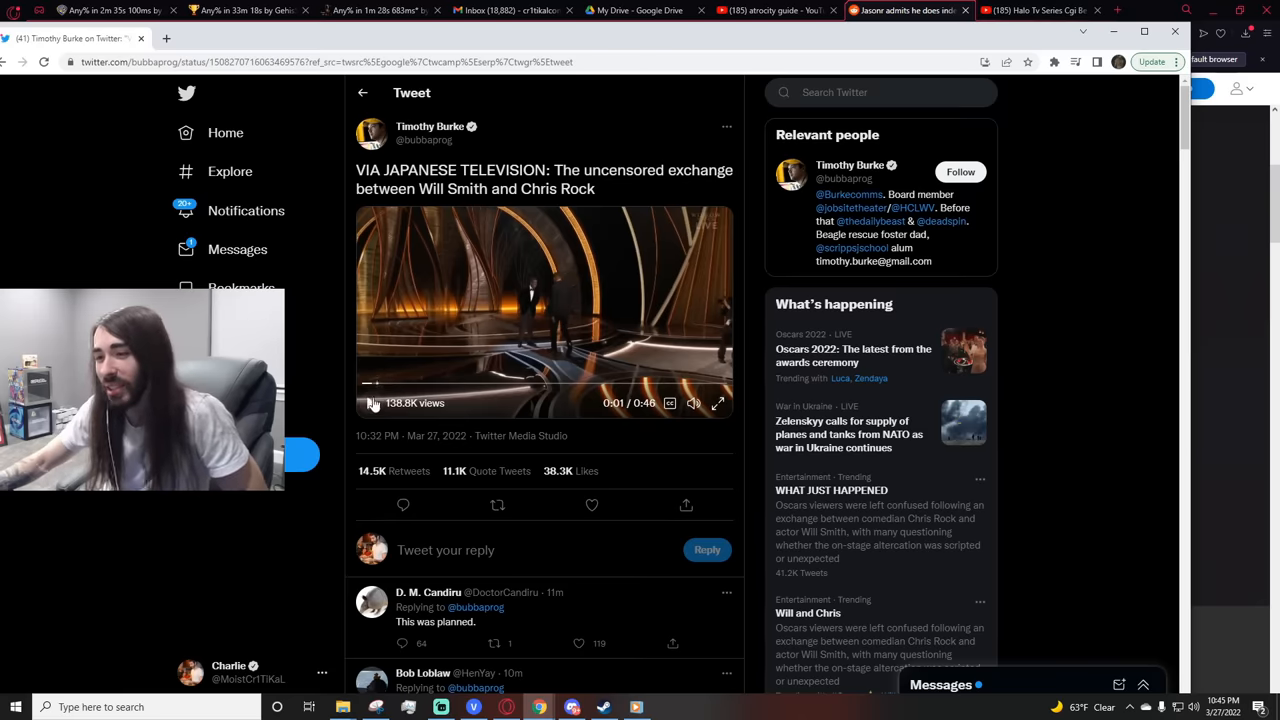
click(371, 403)
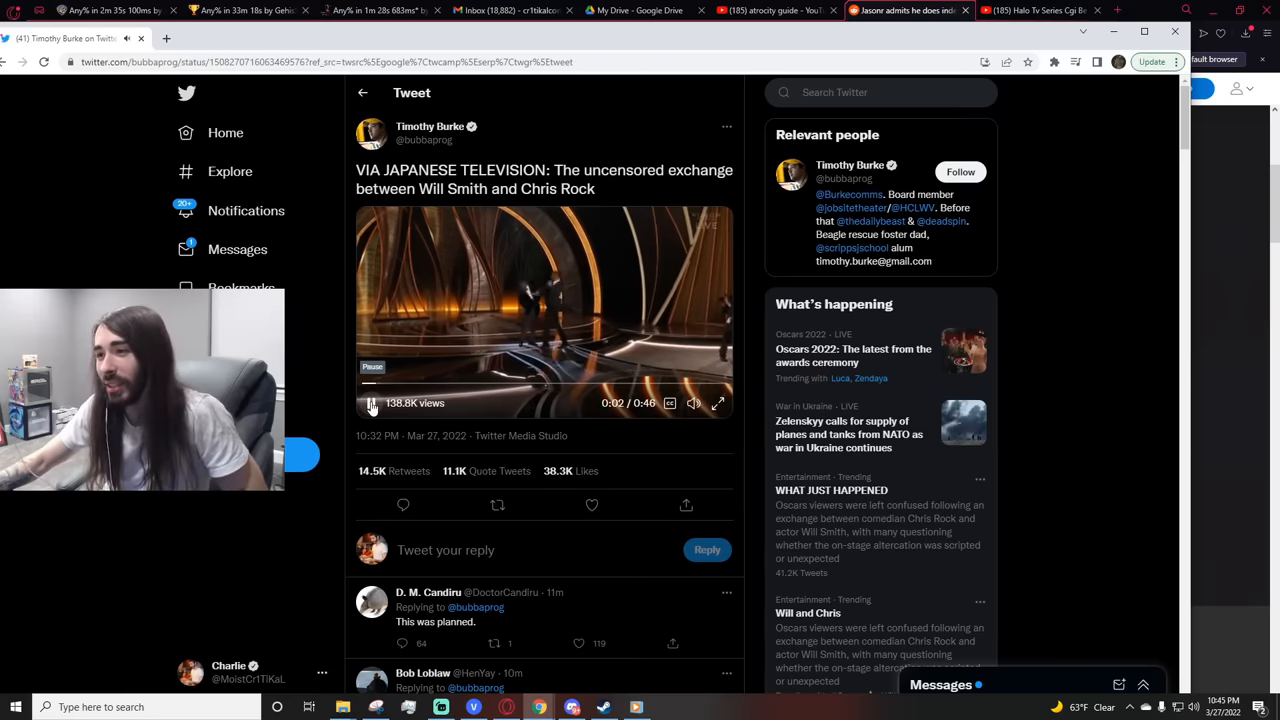
click(370, 403)
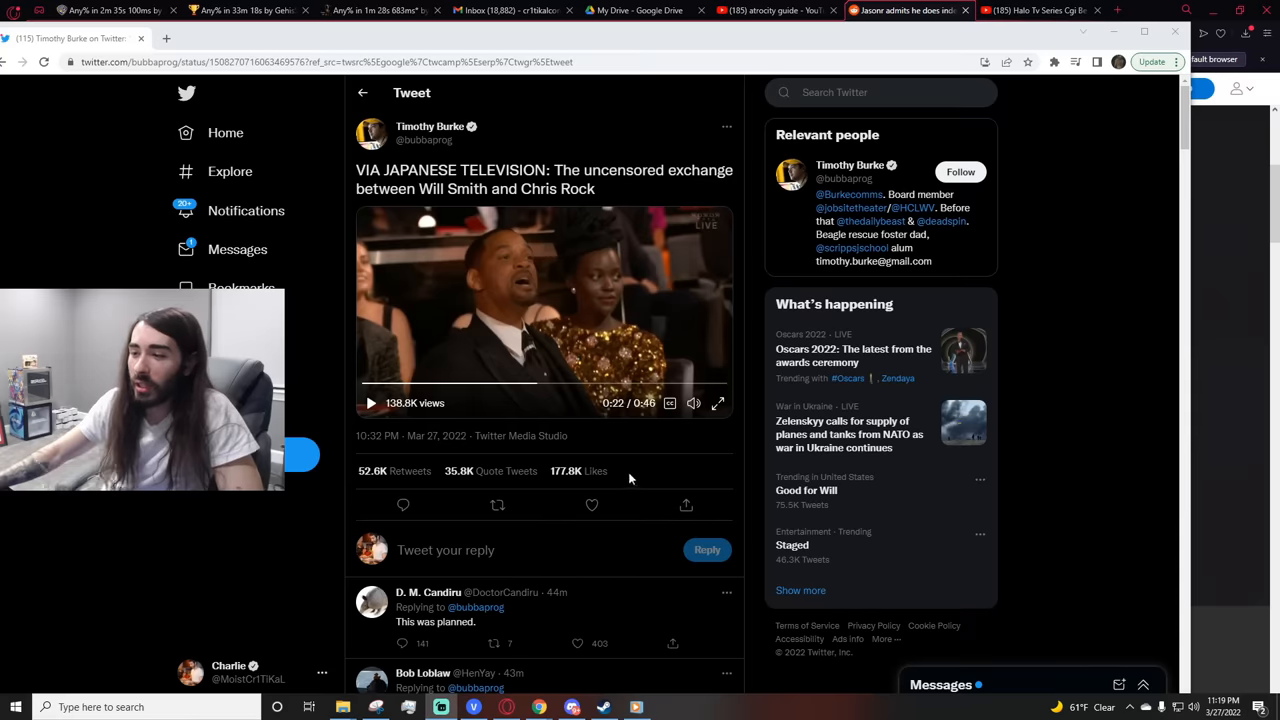
mouse_move(616, 478)
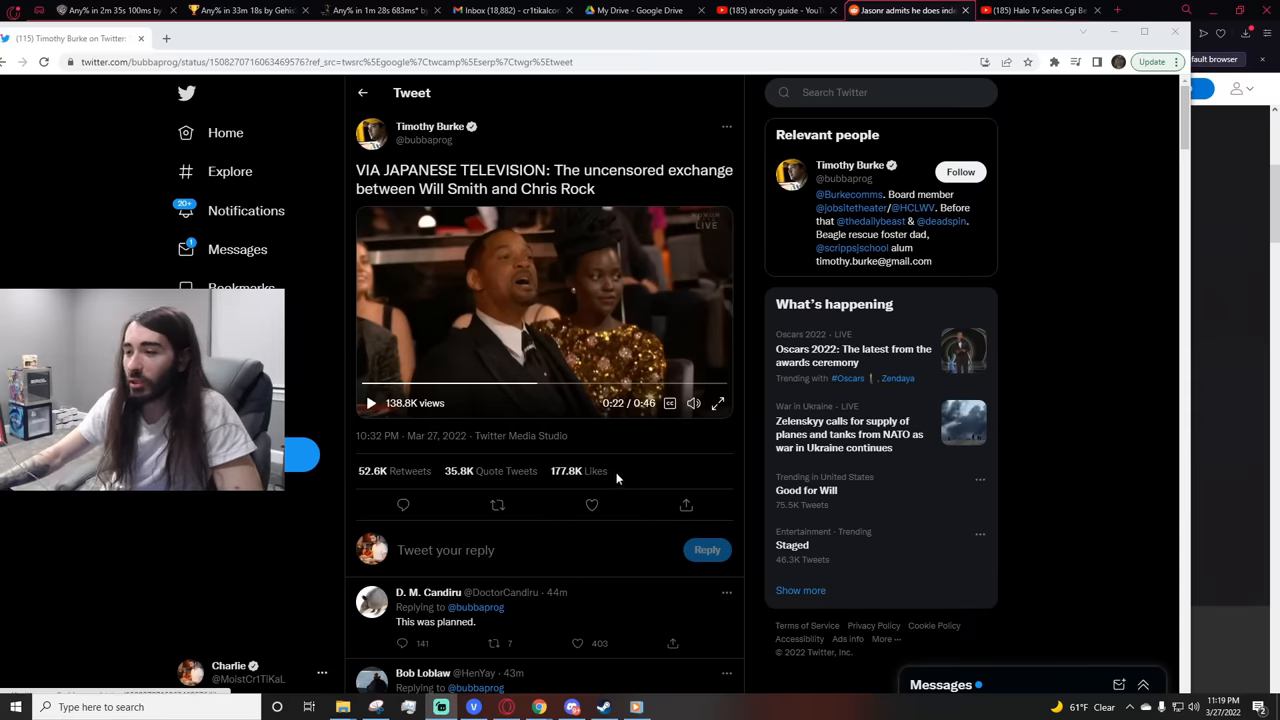